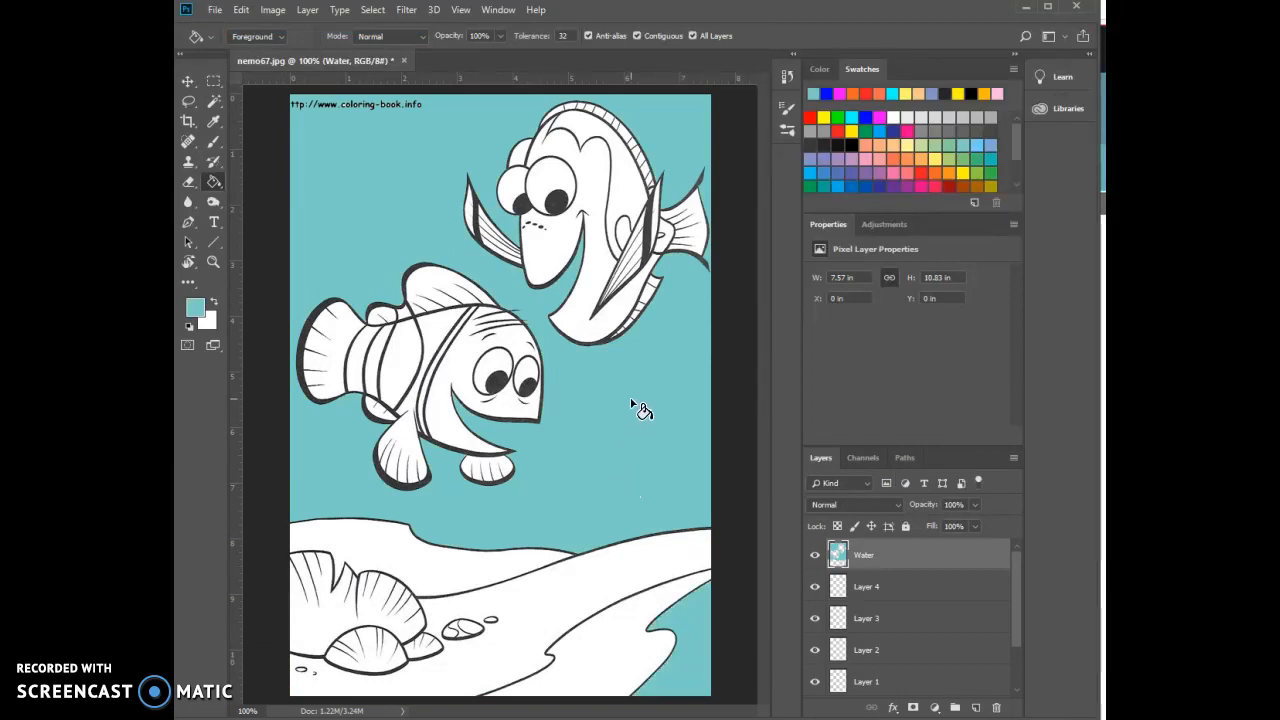
- Fill the clownfish with orange on the 'Dad' layer using the Paint Bucket
click(866, 588)
text(Dad)
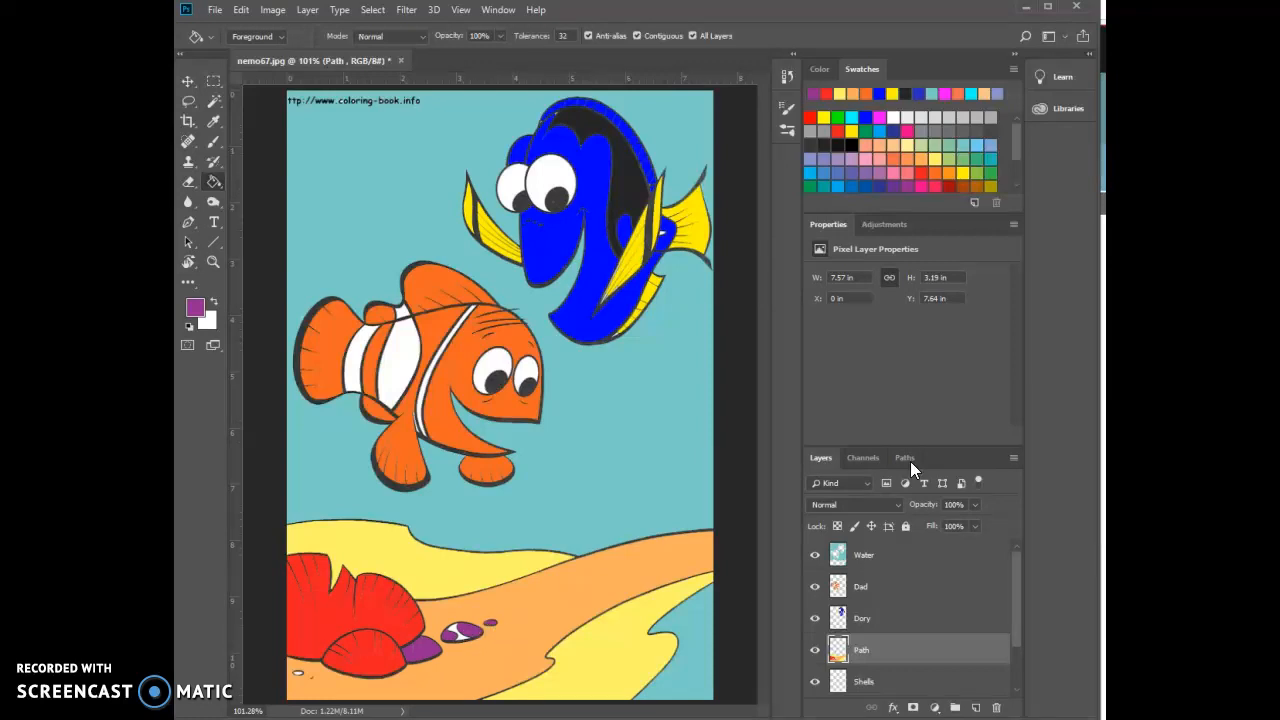
scroll(down, 3)
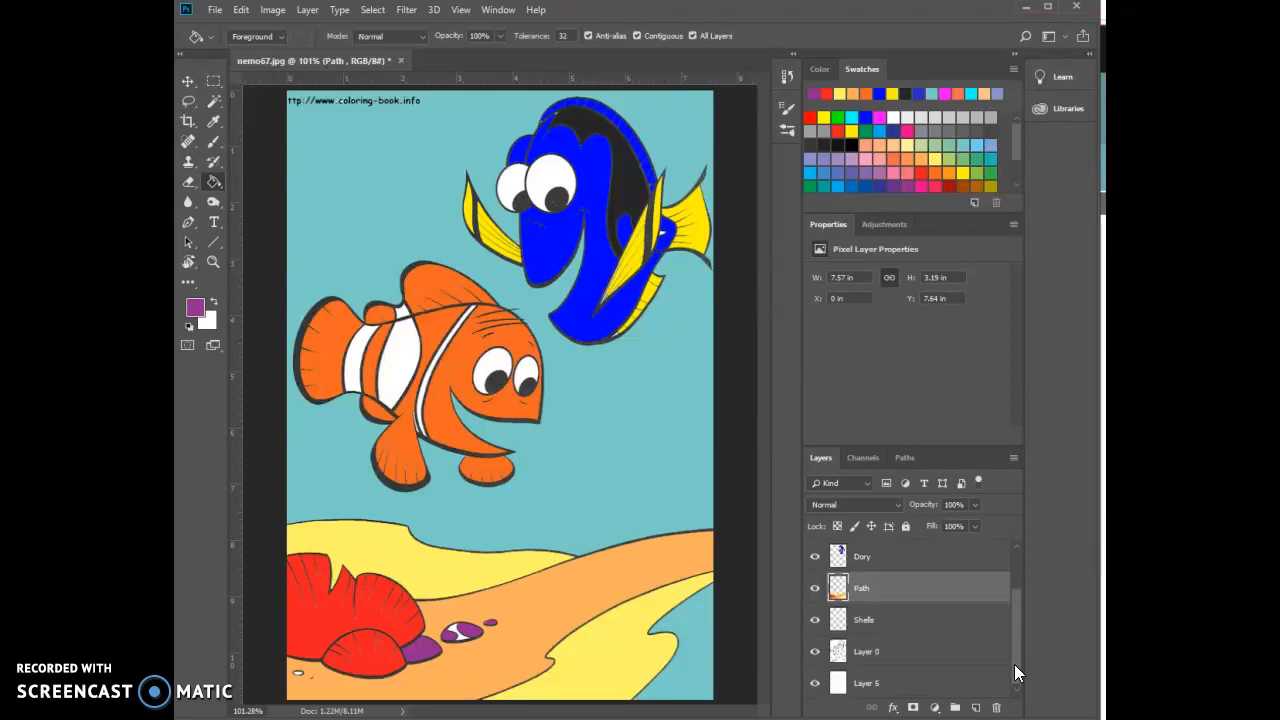